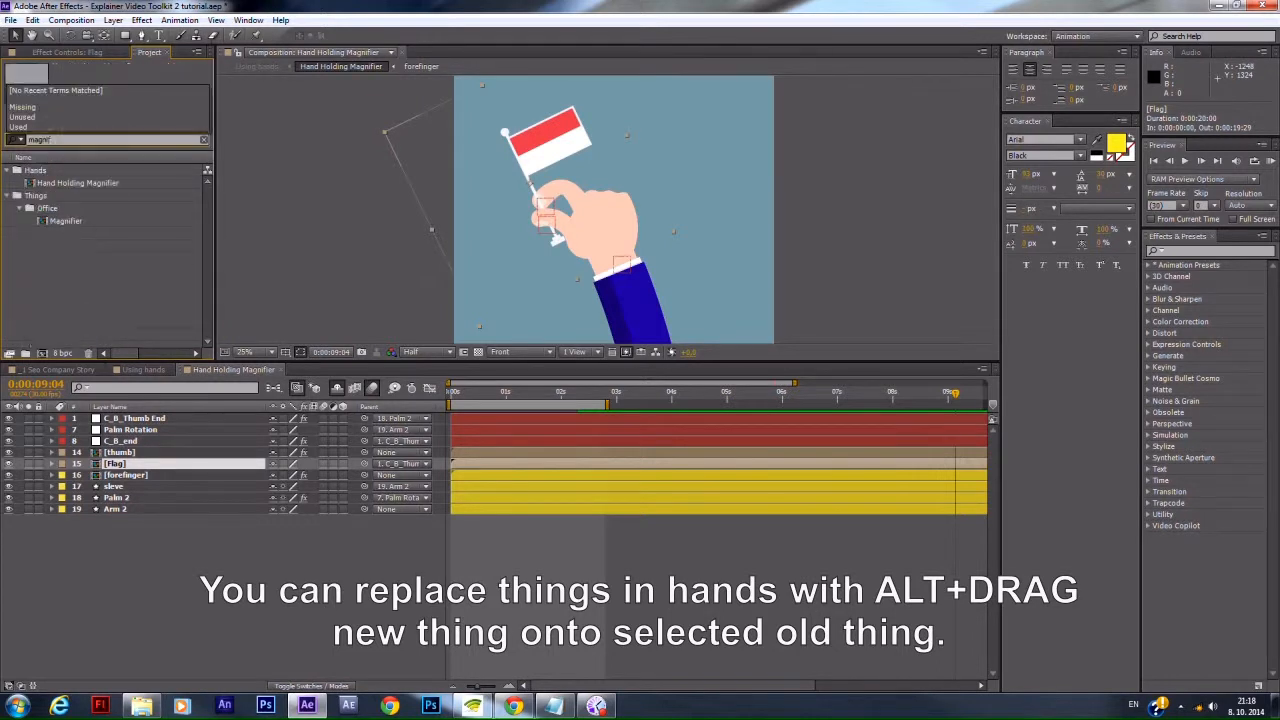
# Replace the held flag with the Magnifier item and view the Using hands composition.
pyautogui.click(67, 220)
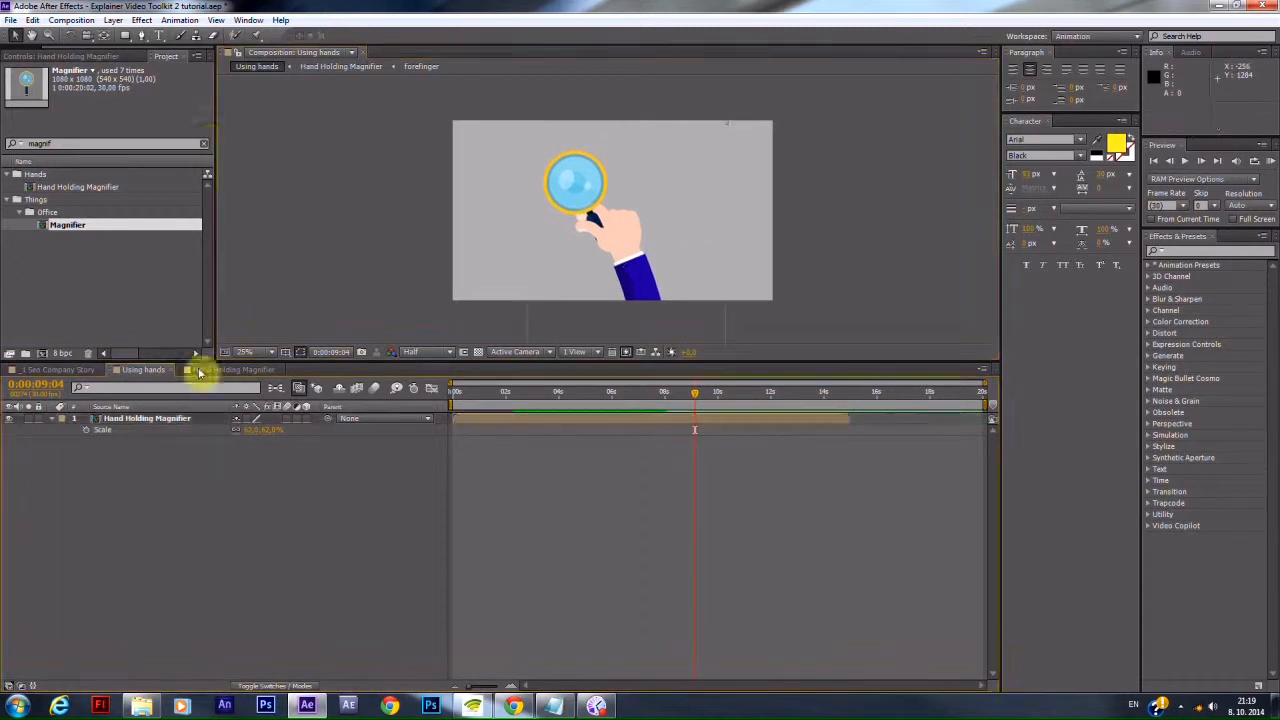
# Expand the Hands folder and open the Hand Clicking composition.
pyautogui.click(203, 143)
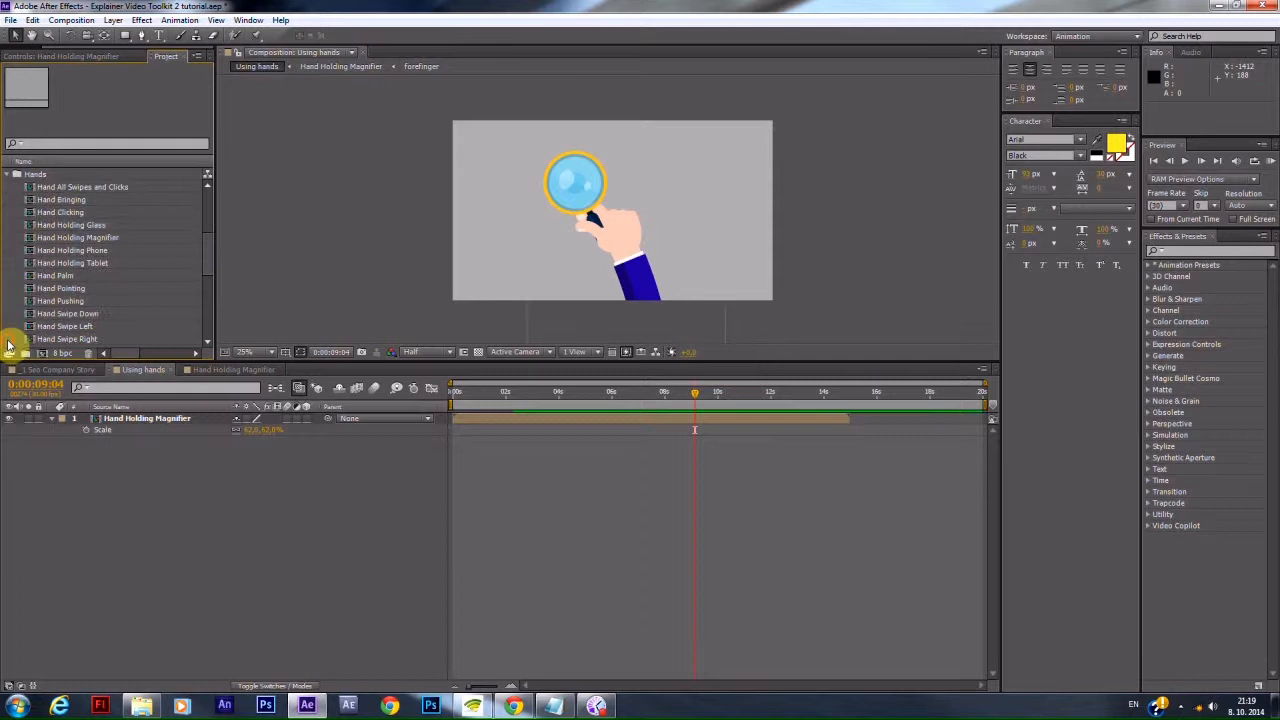
pyautogui.click(60, 212)
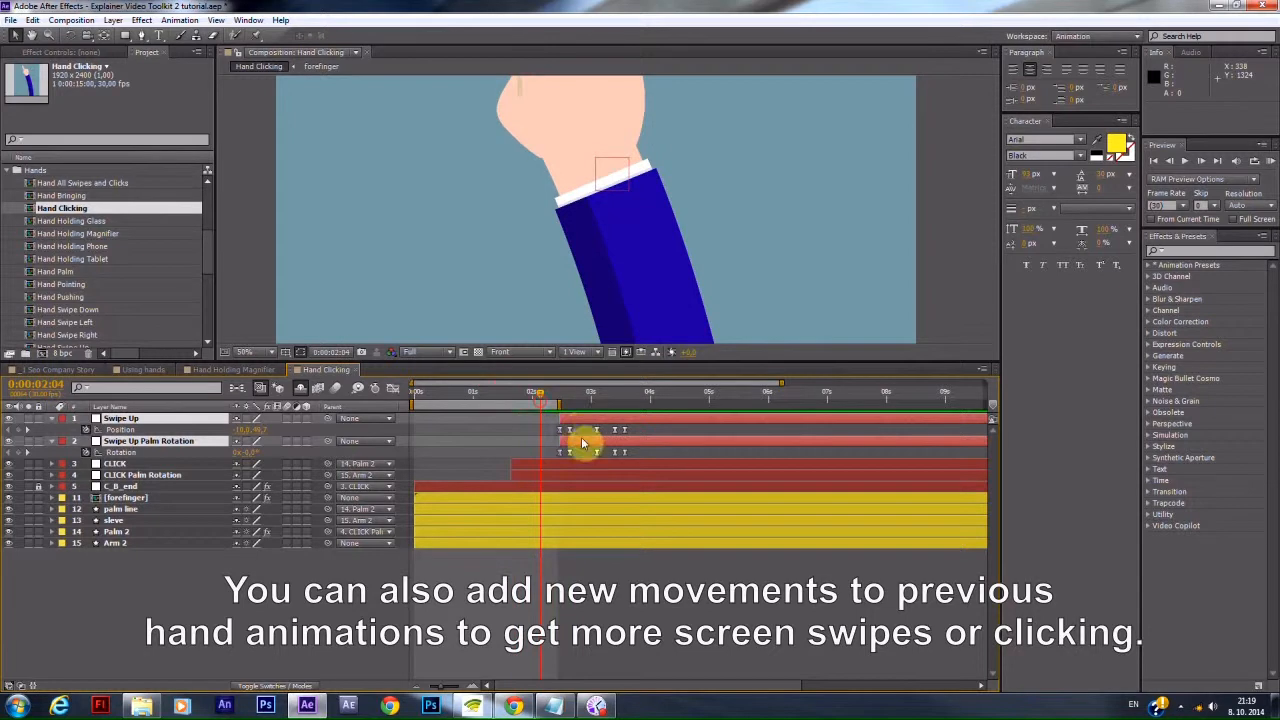
# Paste Swipe Left layers into Hand Clicking, parent both CLICK layers to them, and preview.
pyautogui.click(85, 182)
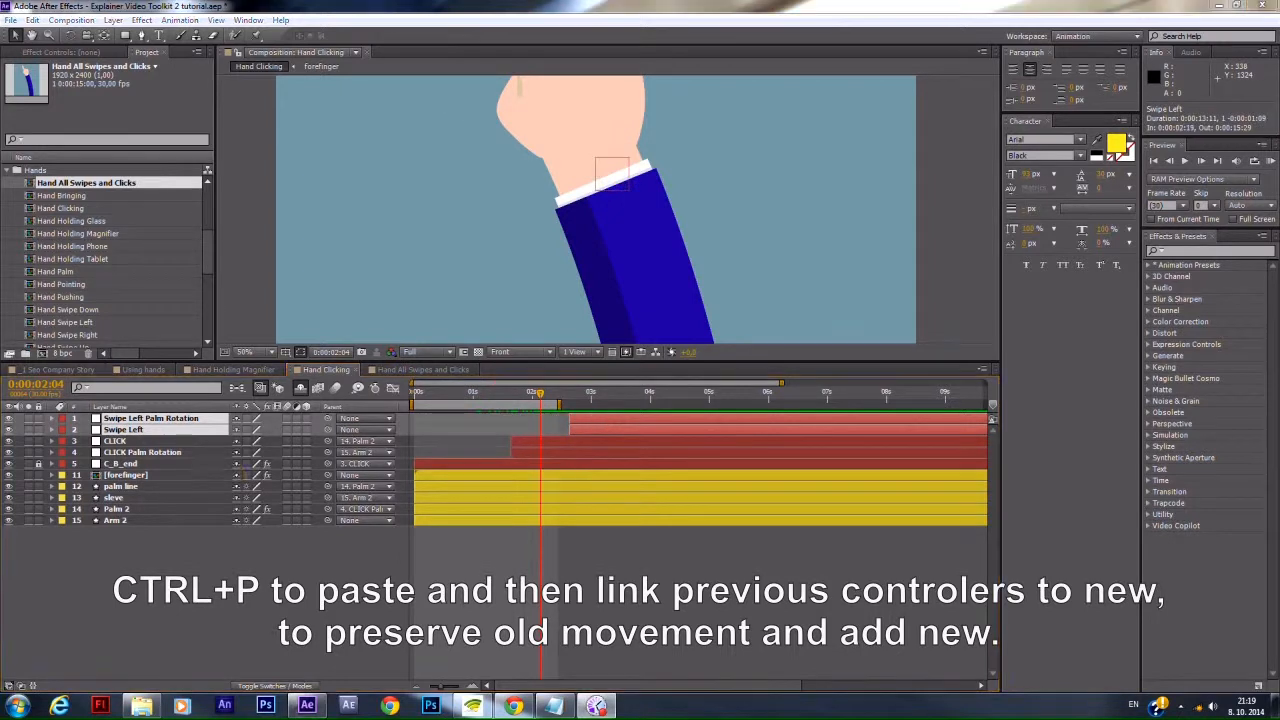
pyautogui.click(115, 441)
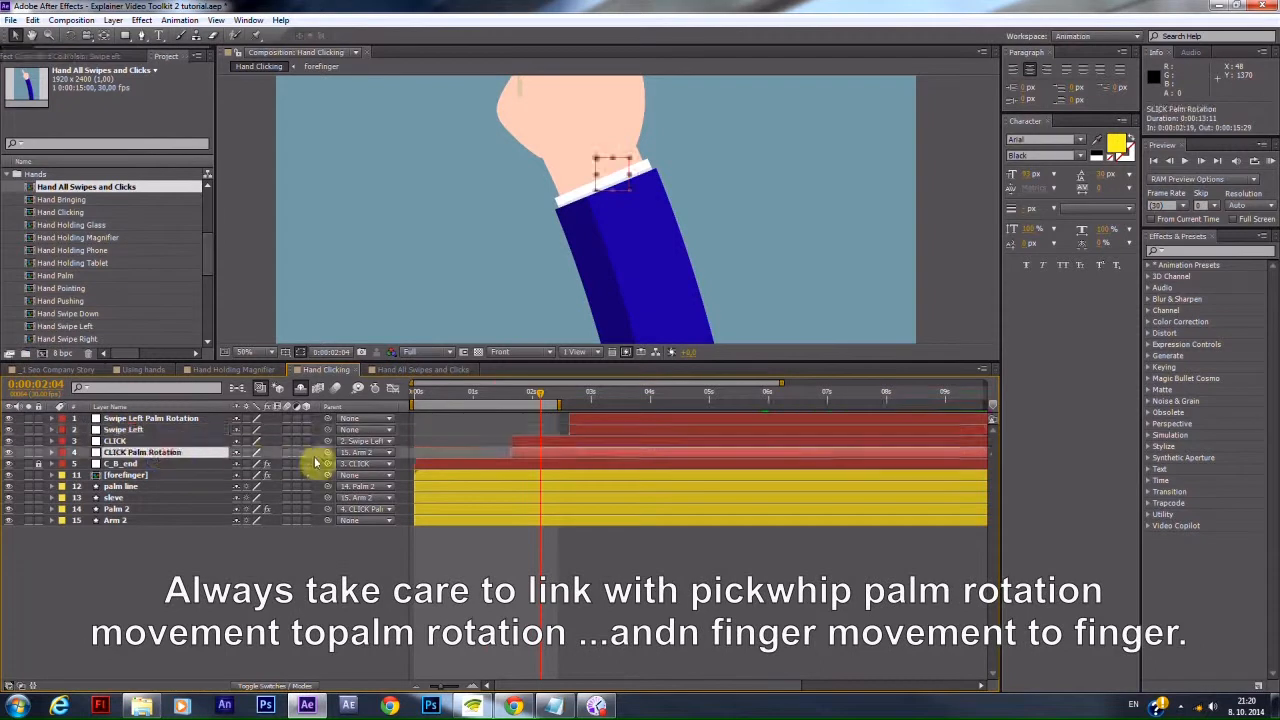
pyautogui.click(150, 418)
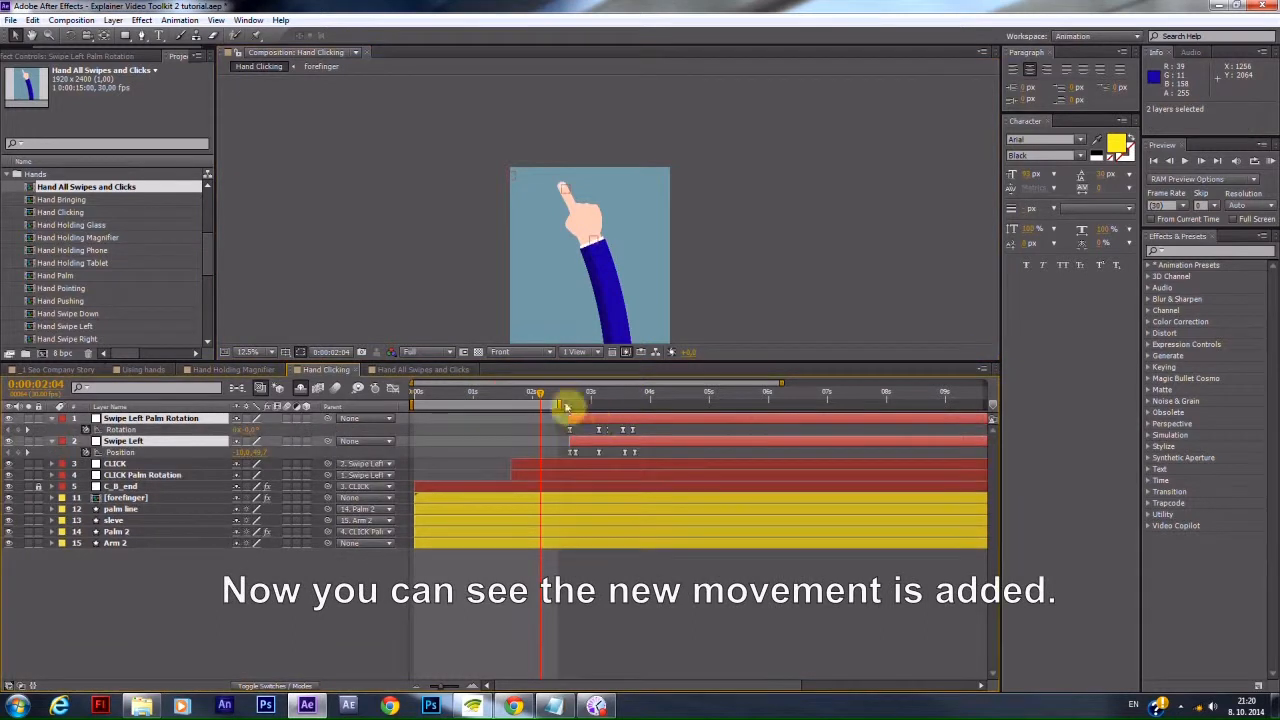
pyautogui.moveTo(540, 391); pyautogui.dragTo(615, 391)
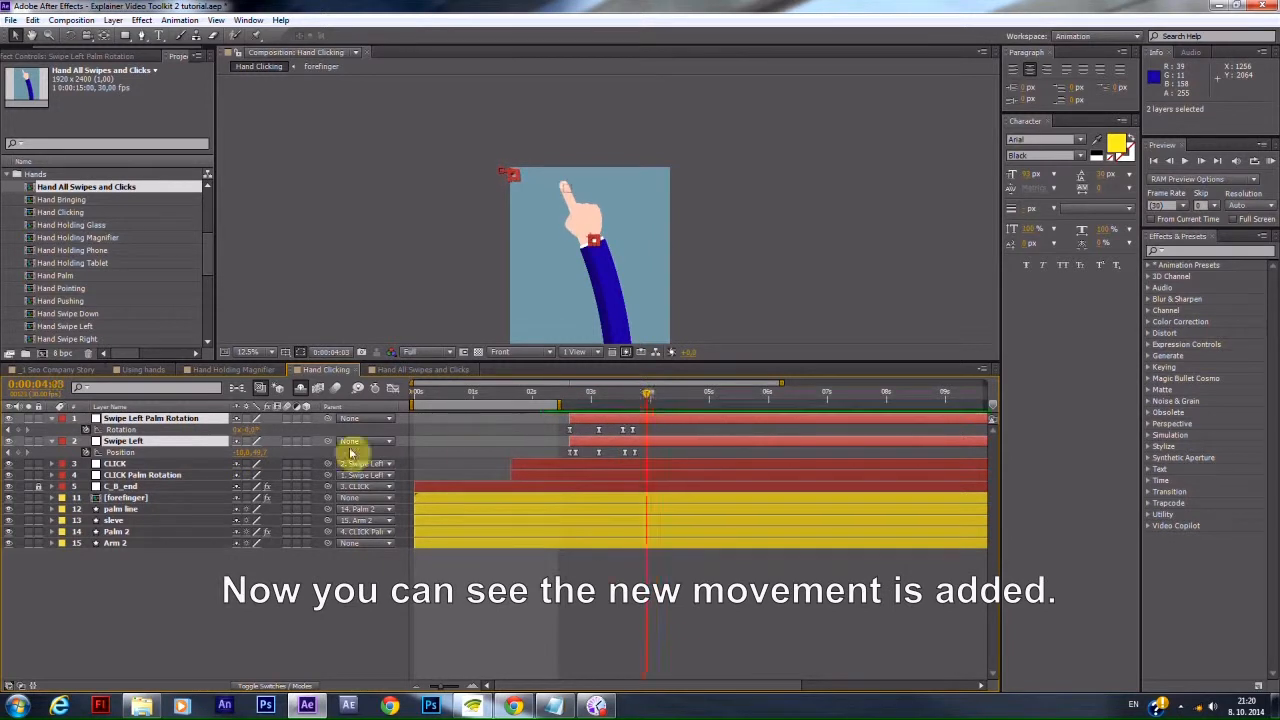
pyautogui.click(114, 463)
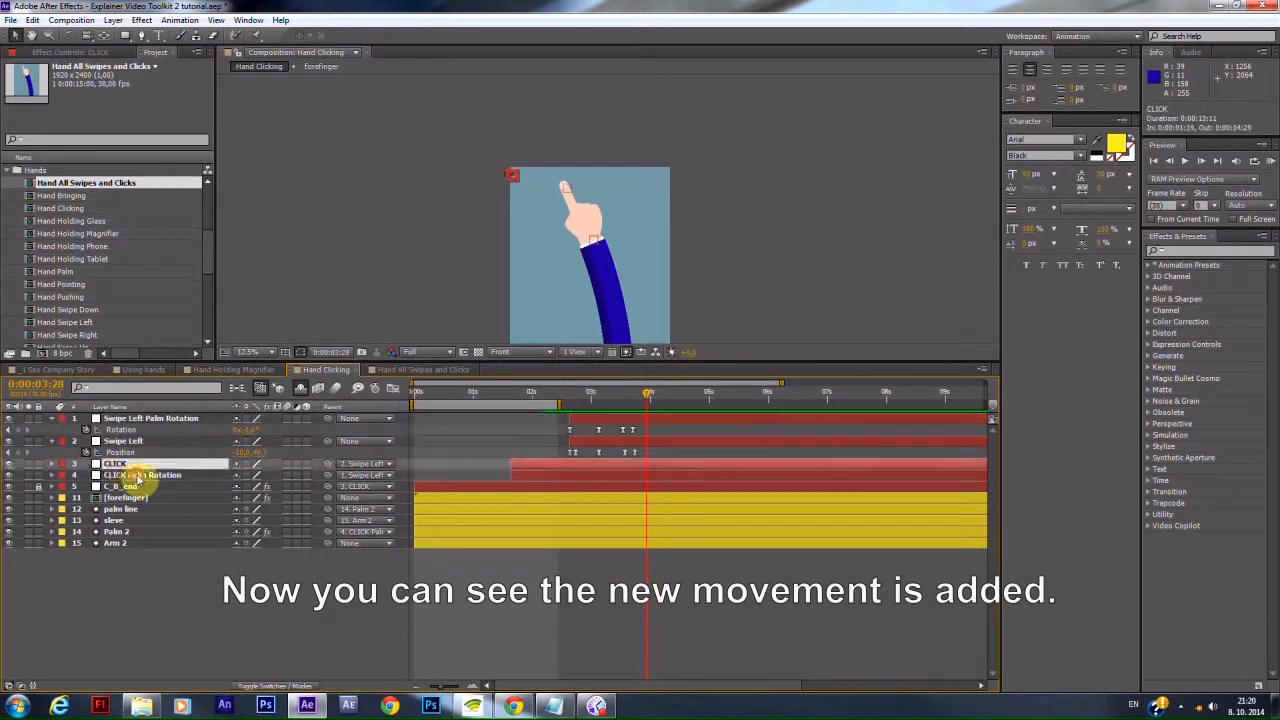
pyautogui.click(123, 441)
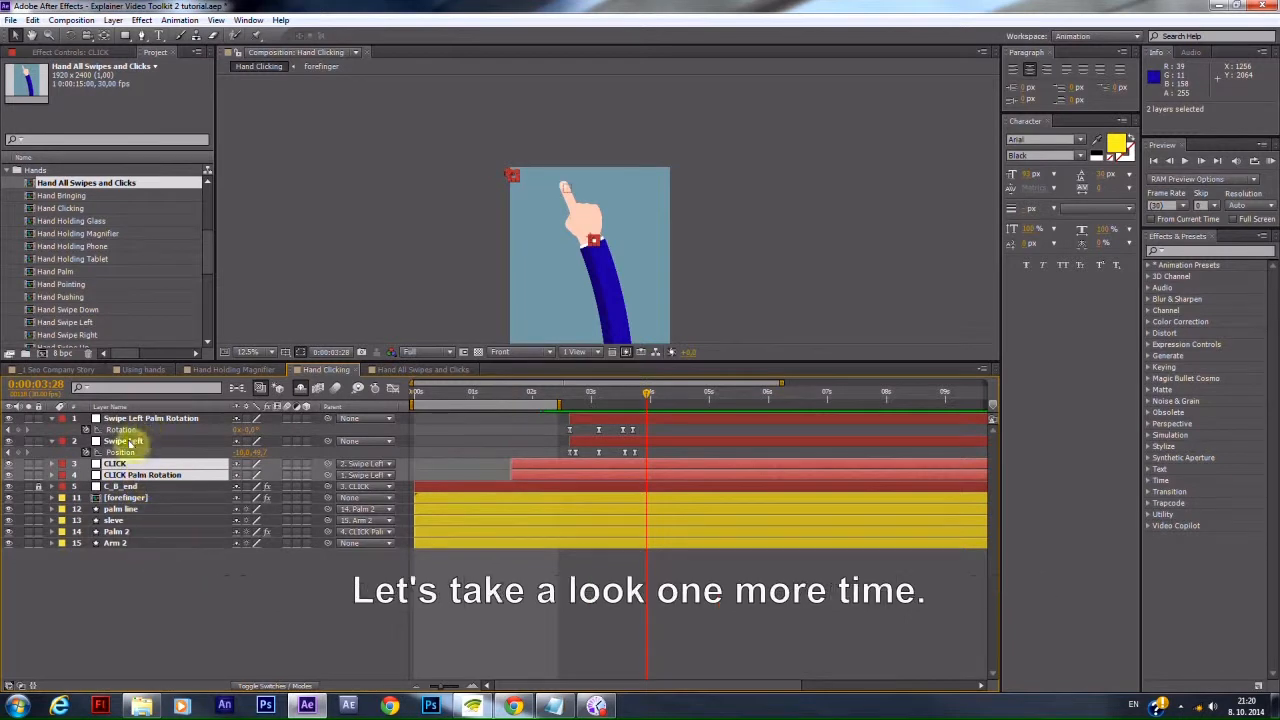
# Copy CLICK and CLICK Palm Rotation from Hand All Swipes and Clicks into Hand Clicking.
pyautogui.click(422, 370)
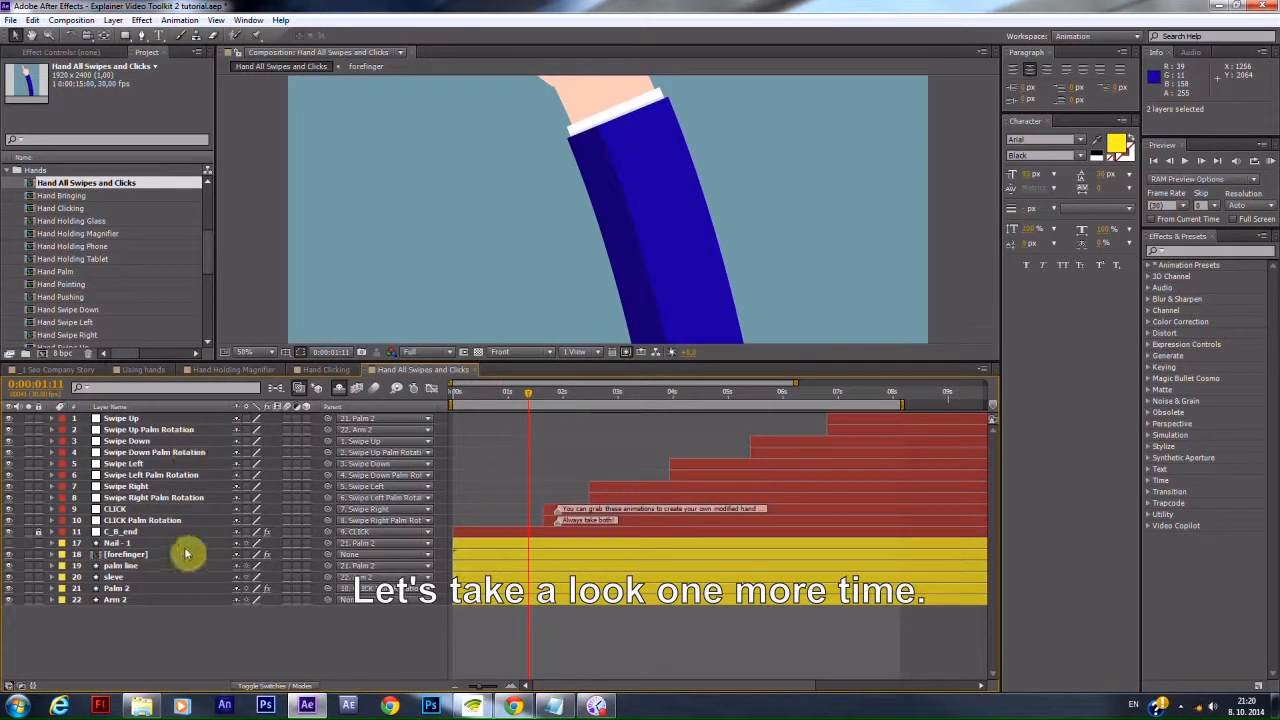
pyautogui.click(114, 509)
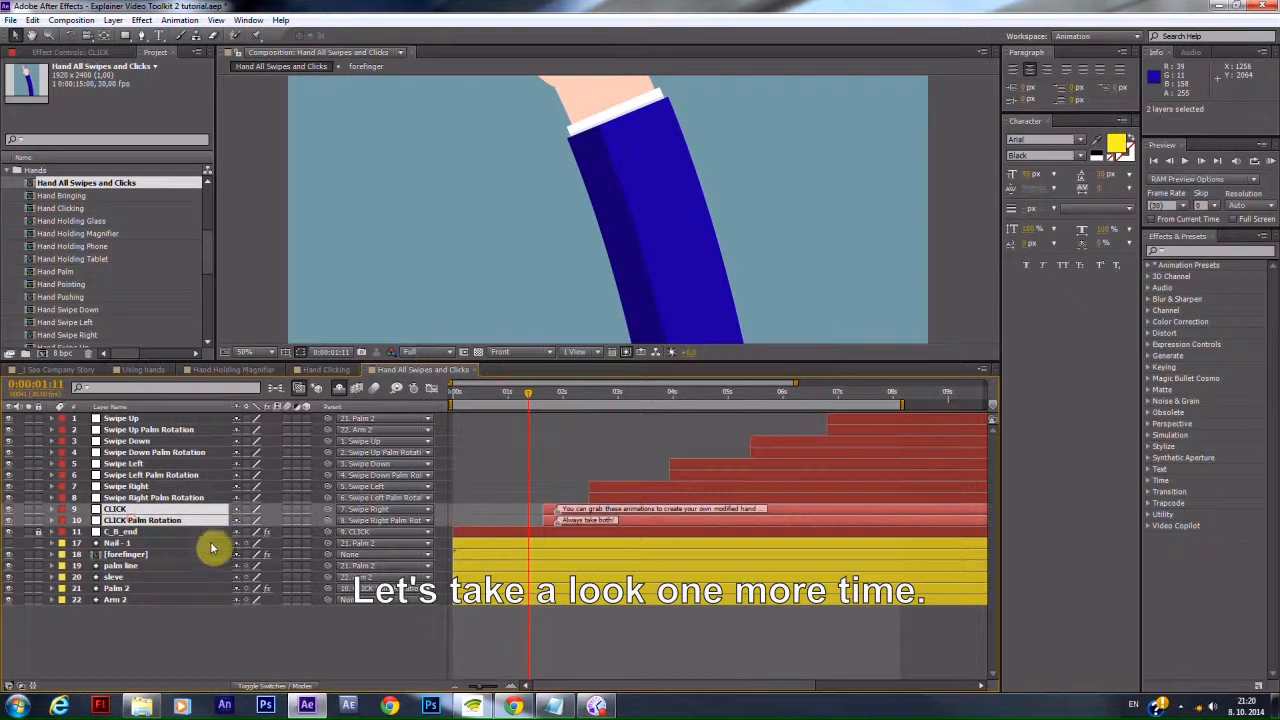
pyautogui.click(322, 369)
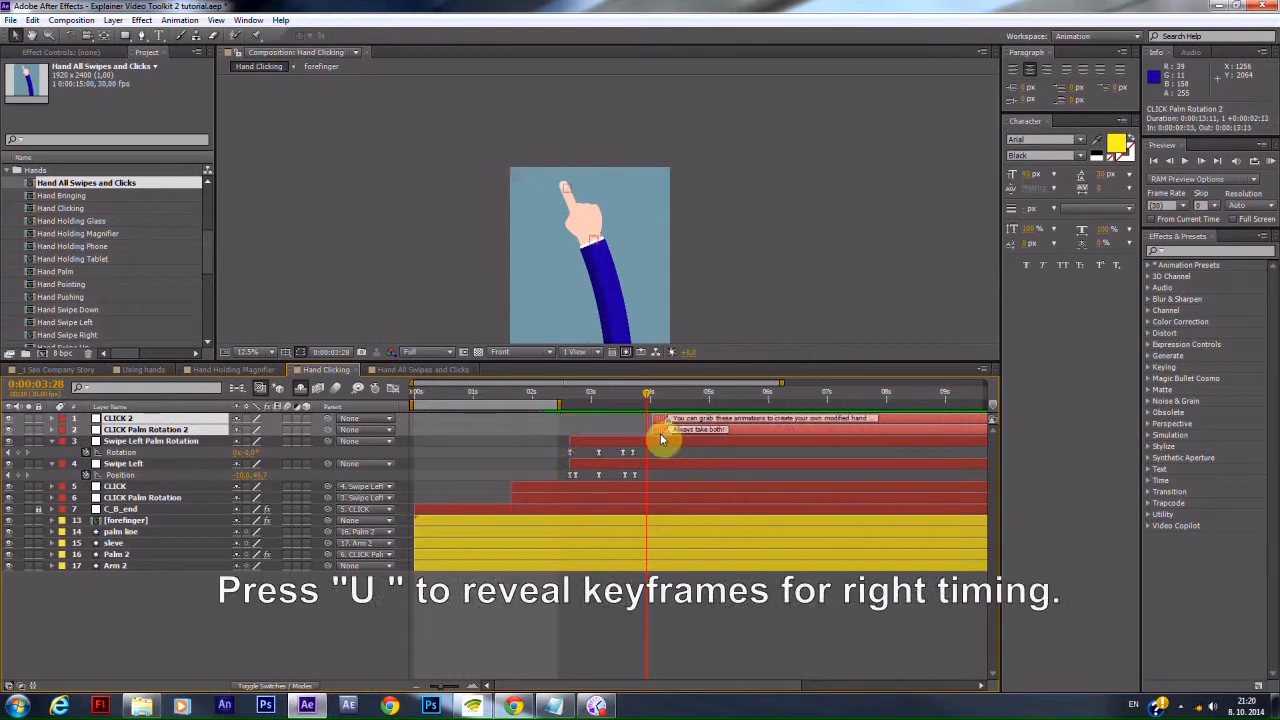
# Reveal keyframes and parent Swipe Left to CLICK 2.
pyautogui.press('u')
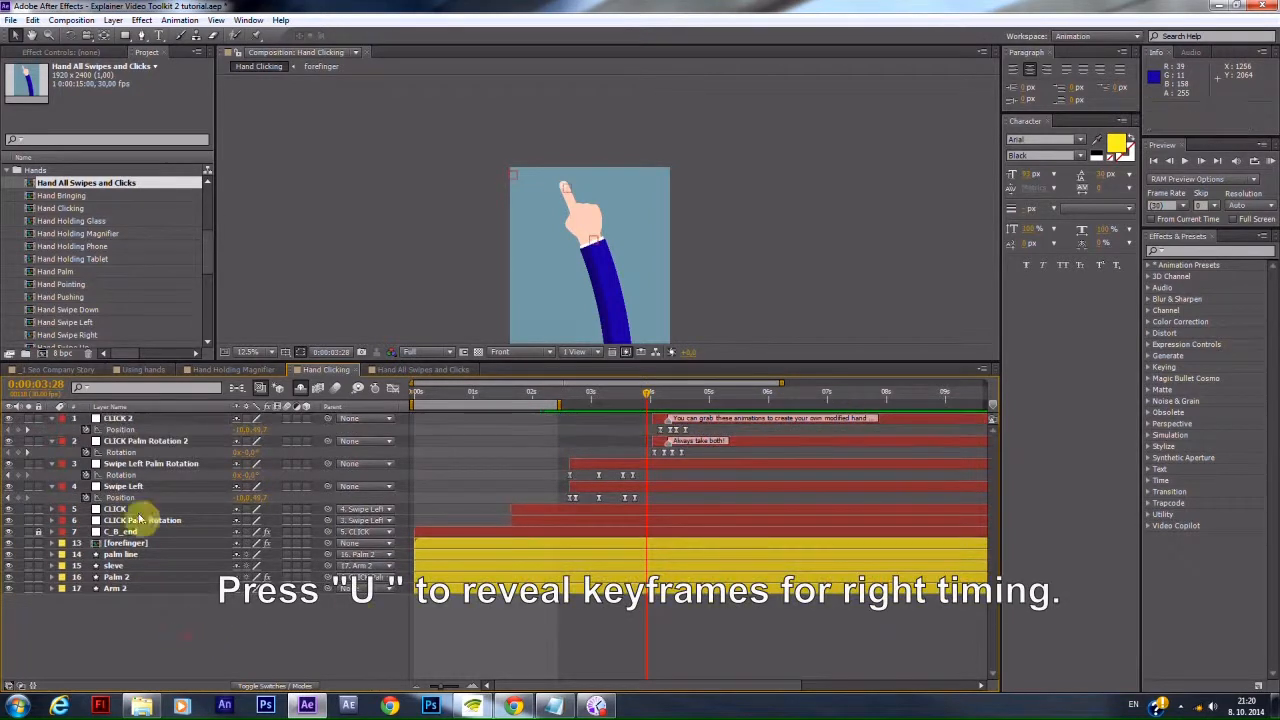
pyautogui.click(124, 486)
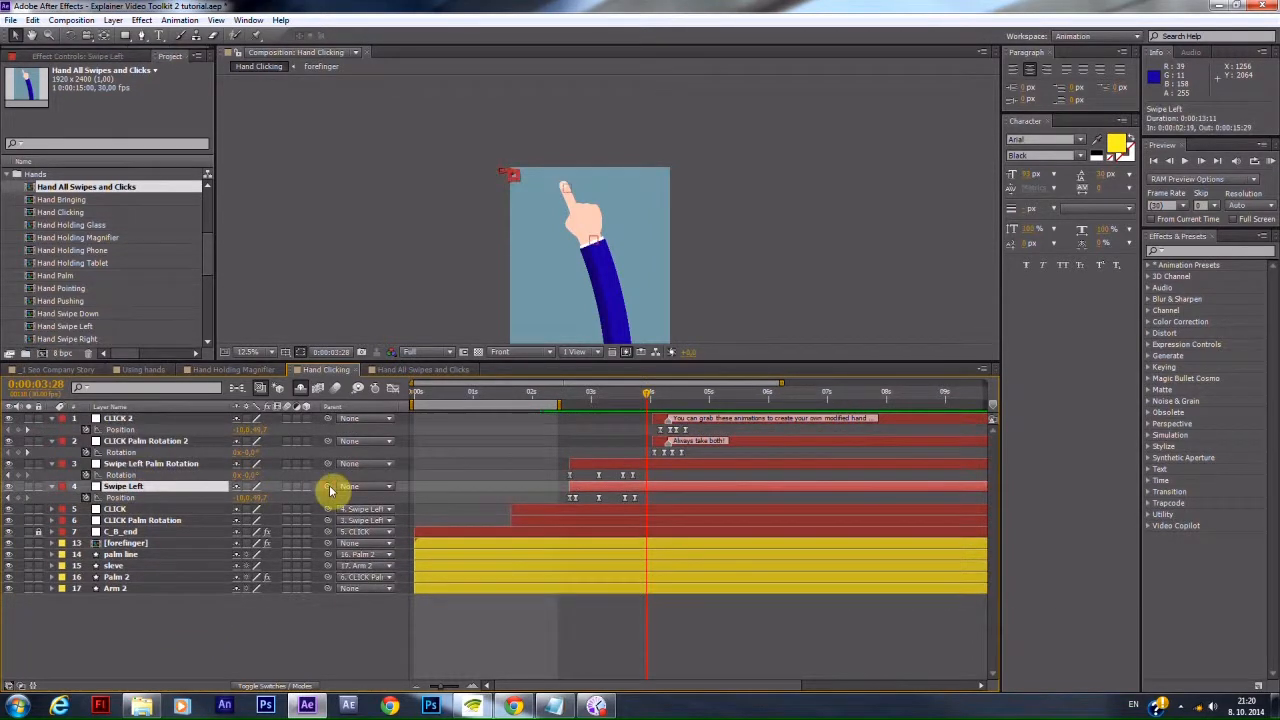
pyautogui.click(150, 463)
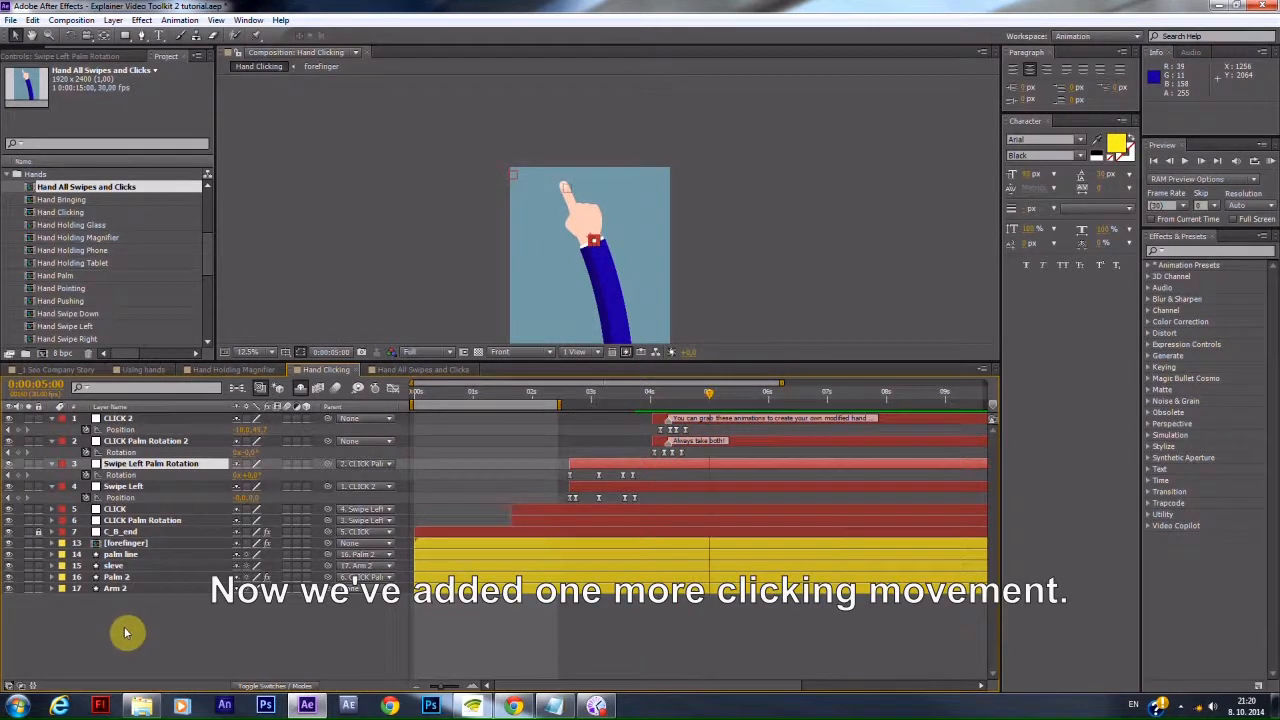
# Select the sleve layer and expand its contents.
pyautogui.click(115, 588)
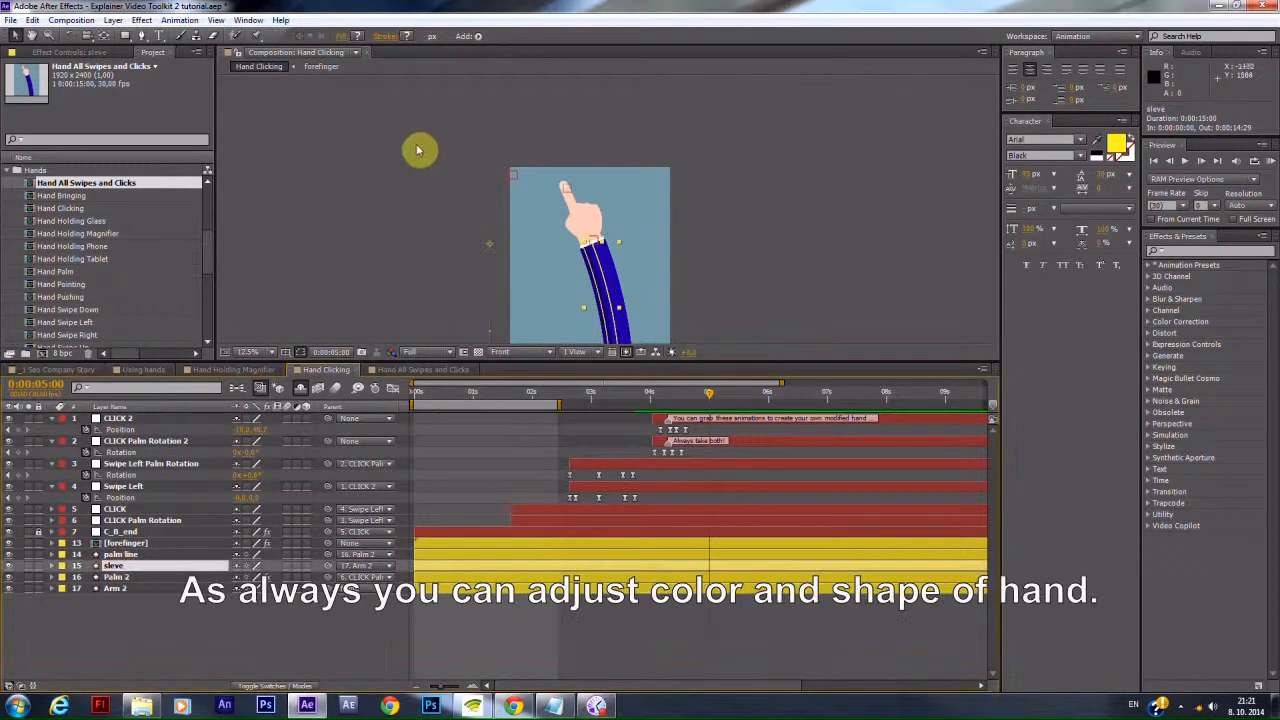
pyautogui.click(51, 565)
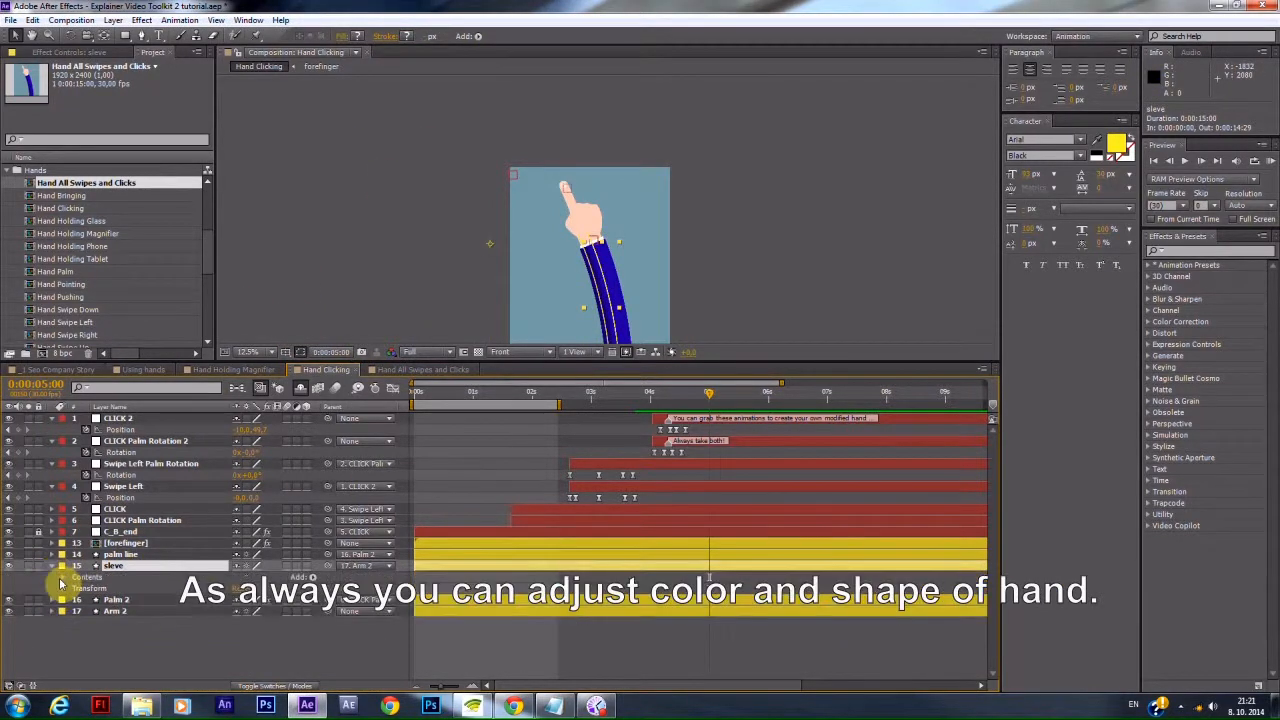